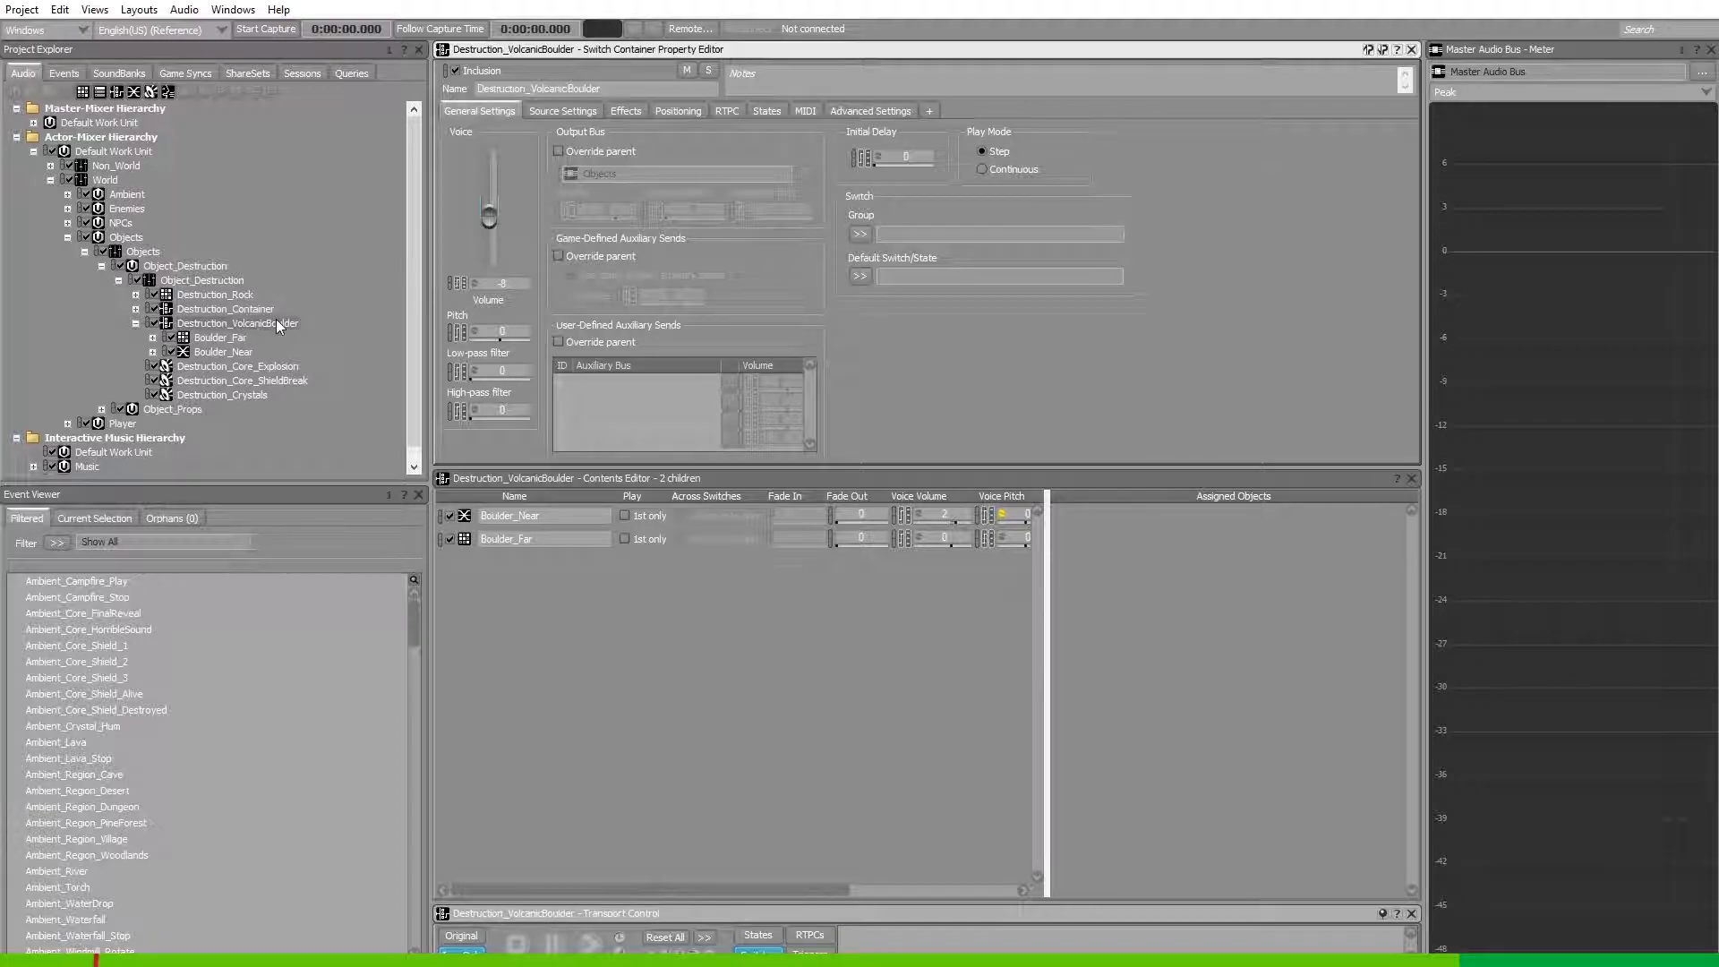
# Select Boulder_Far under Destruction_VolcanicBoulder and show its Source Settings in the Property Editor.
pyautogui.click(237, 323)
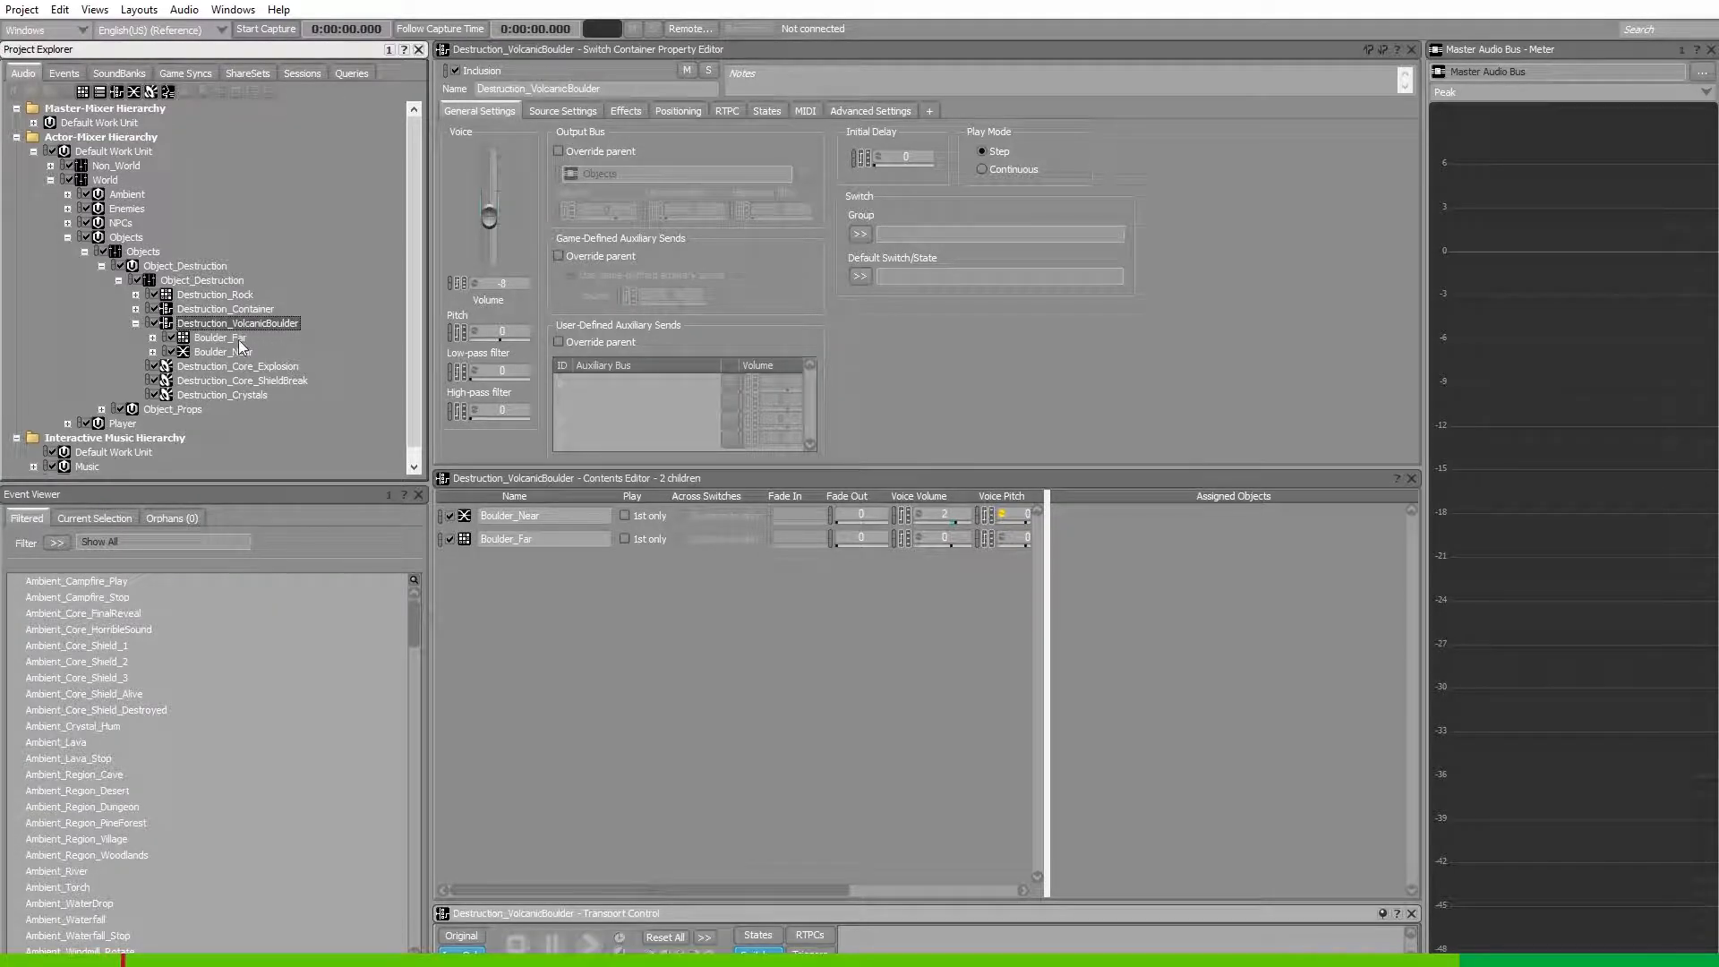
pyautogui.click(219, 336)
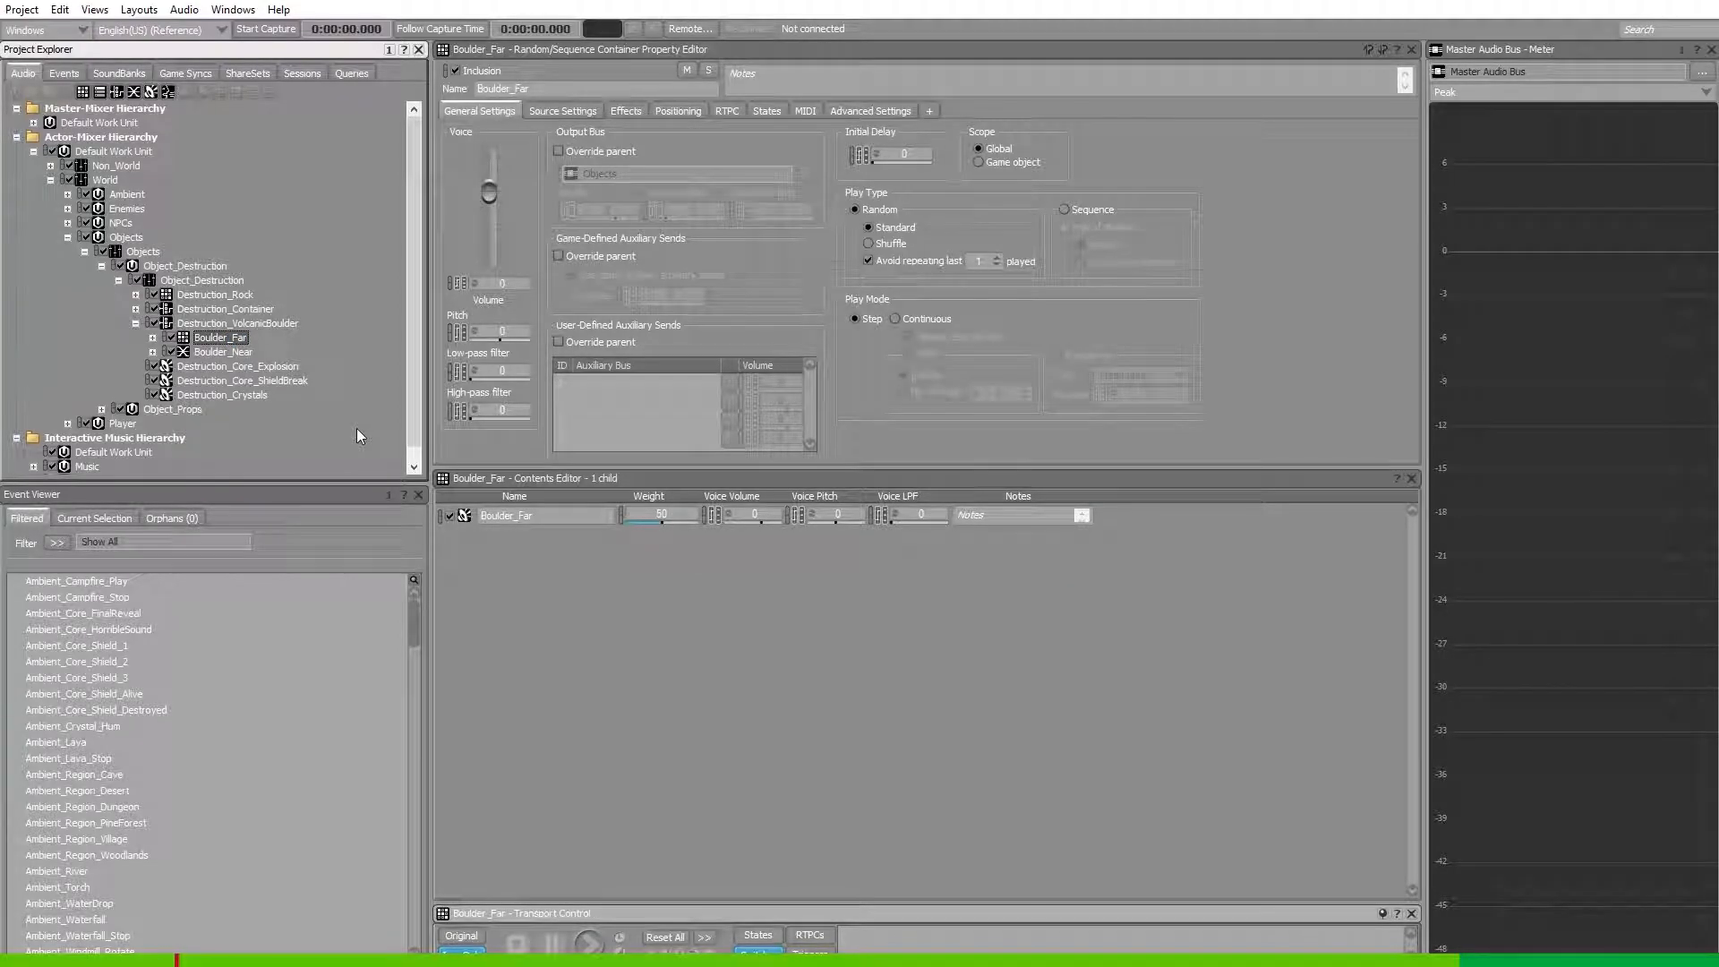
pyautogui.click(563, 110)
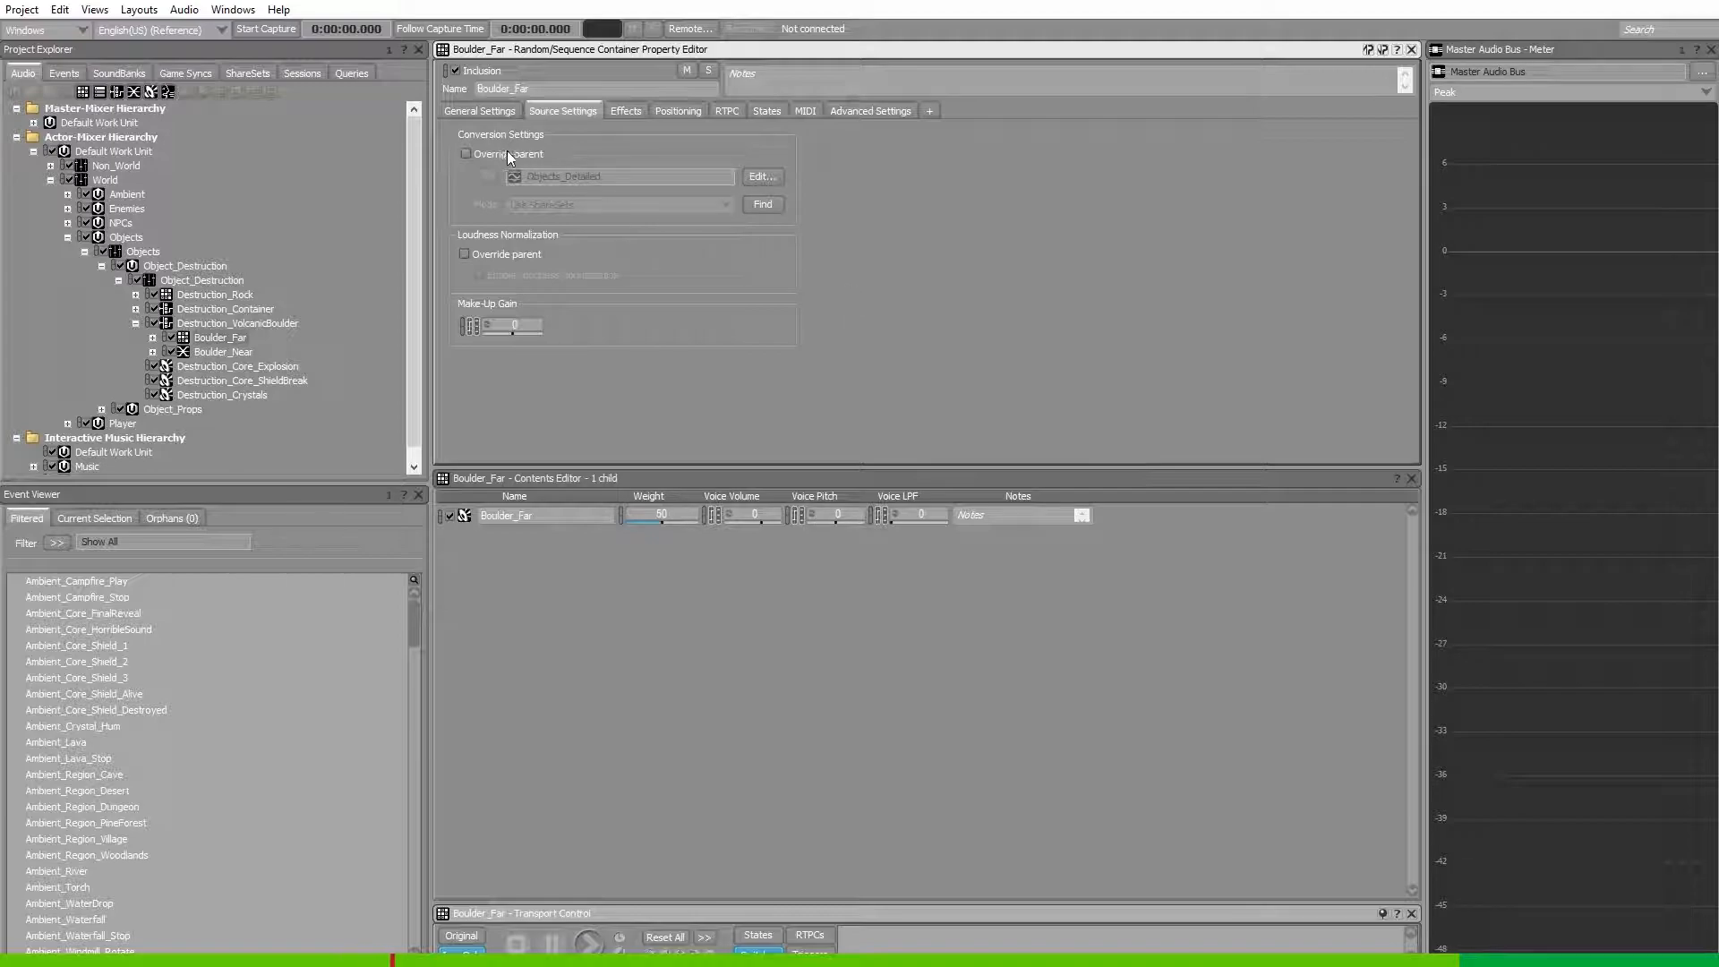
# Override the parent conversion with the Destruction_General ShareSet and open it for editing.
pyautogui.click(465, 154)
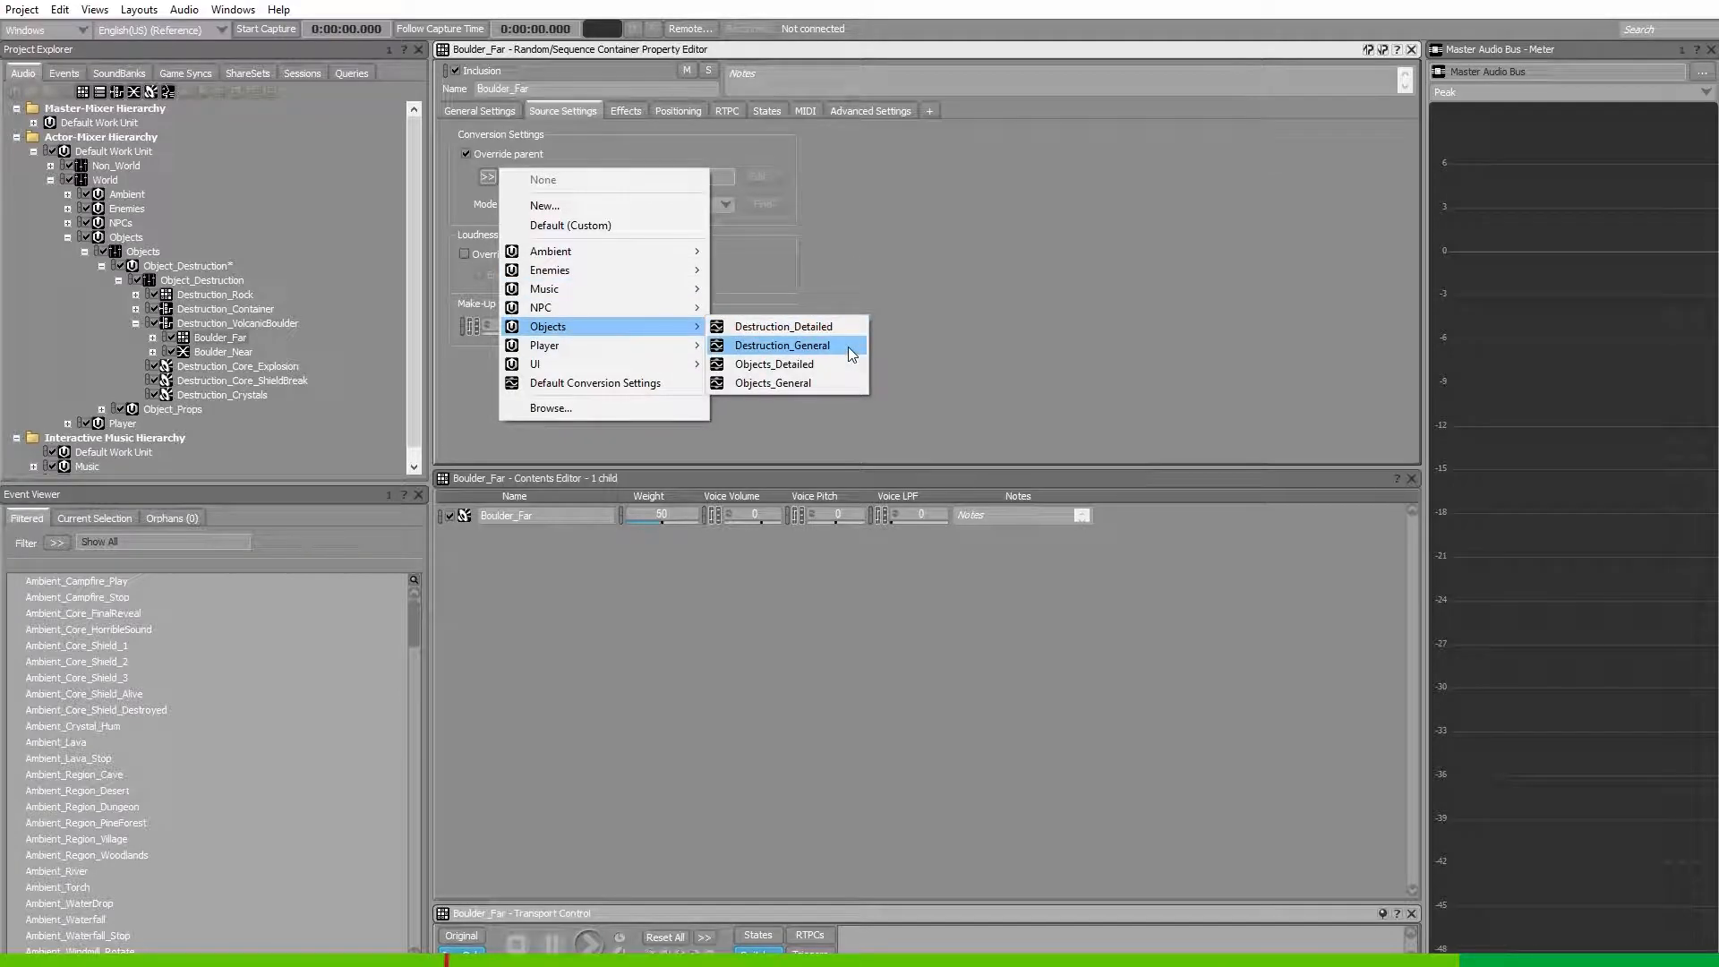
pyautogui.click(783, 345)
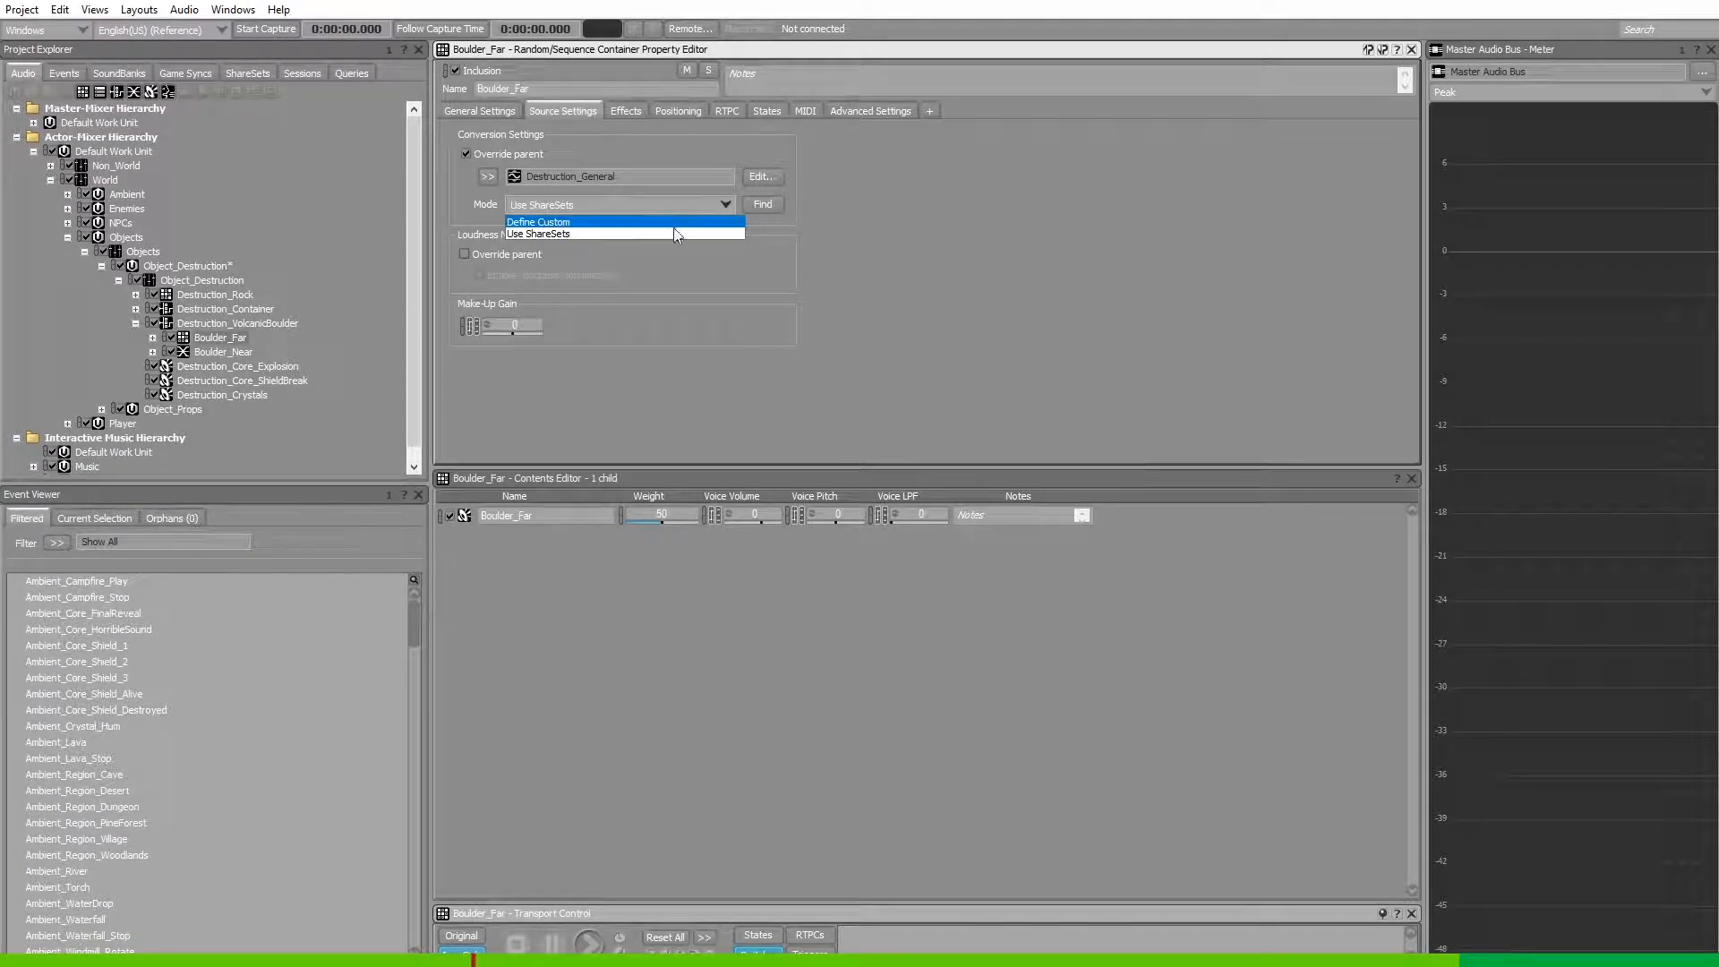
pyautogui.click(537, 234)
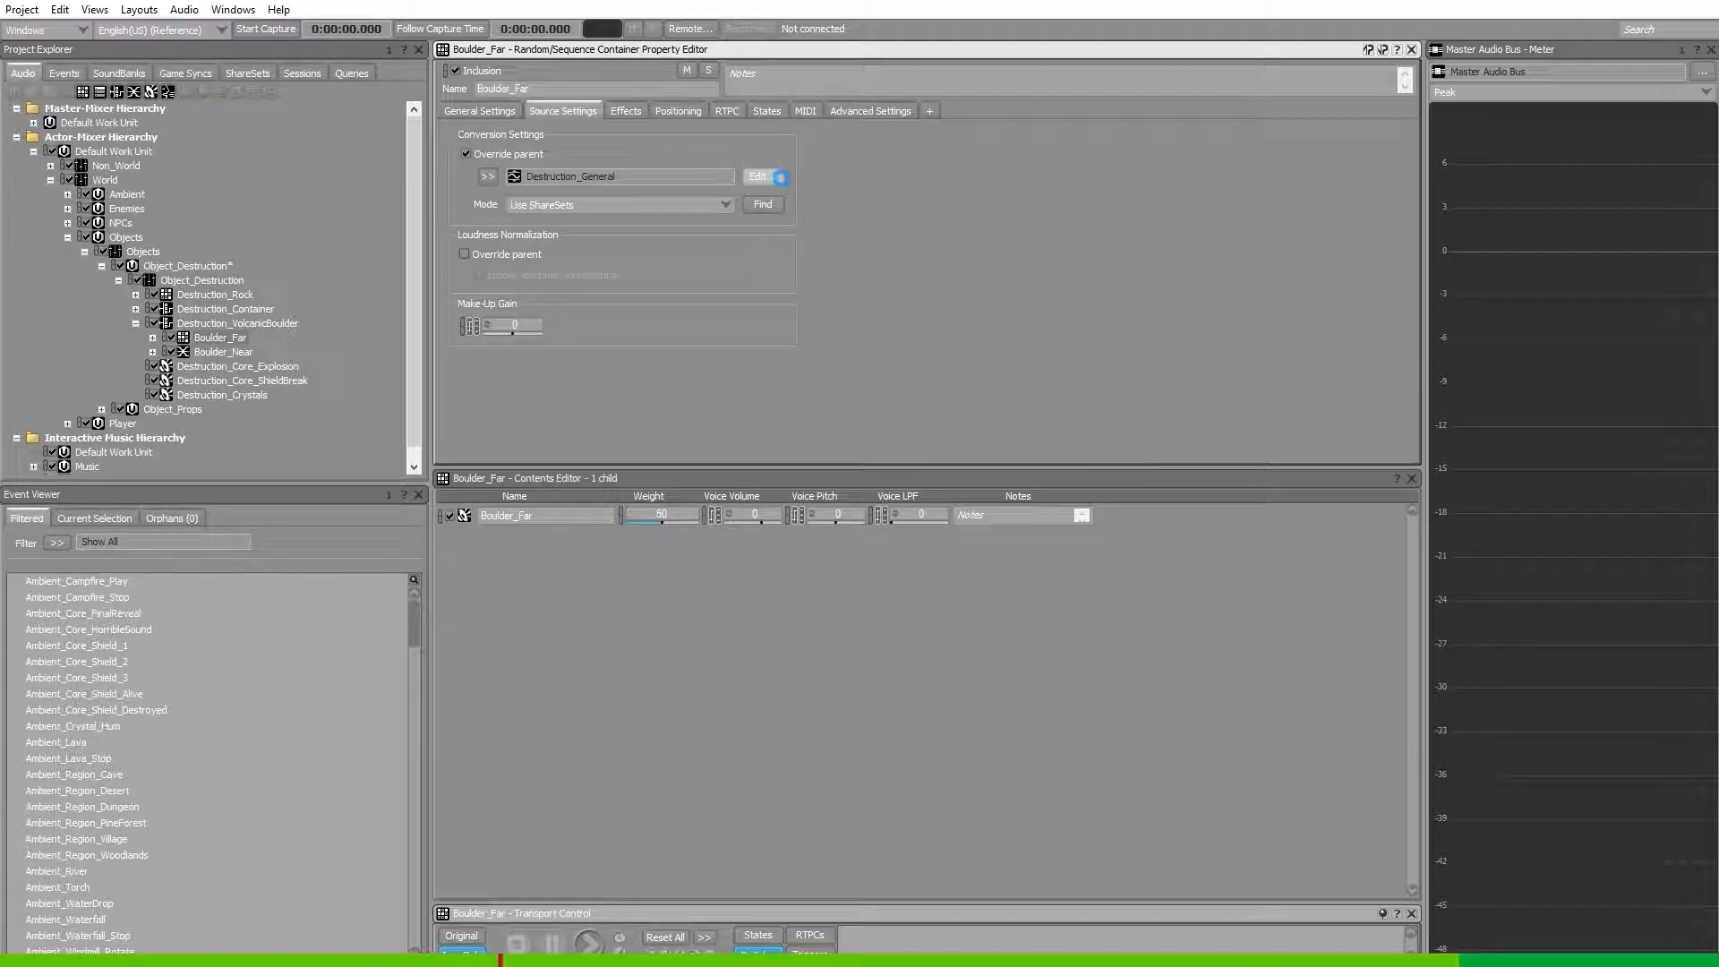
pyautogui.click(757, 176)
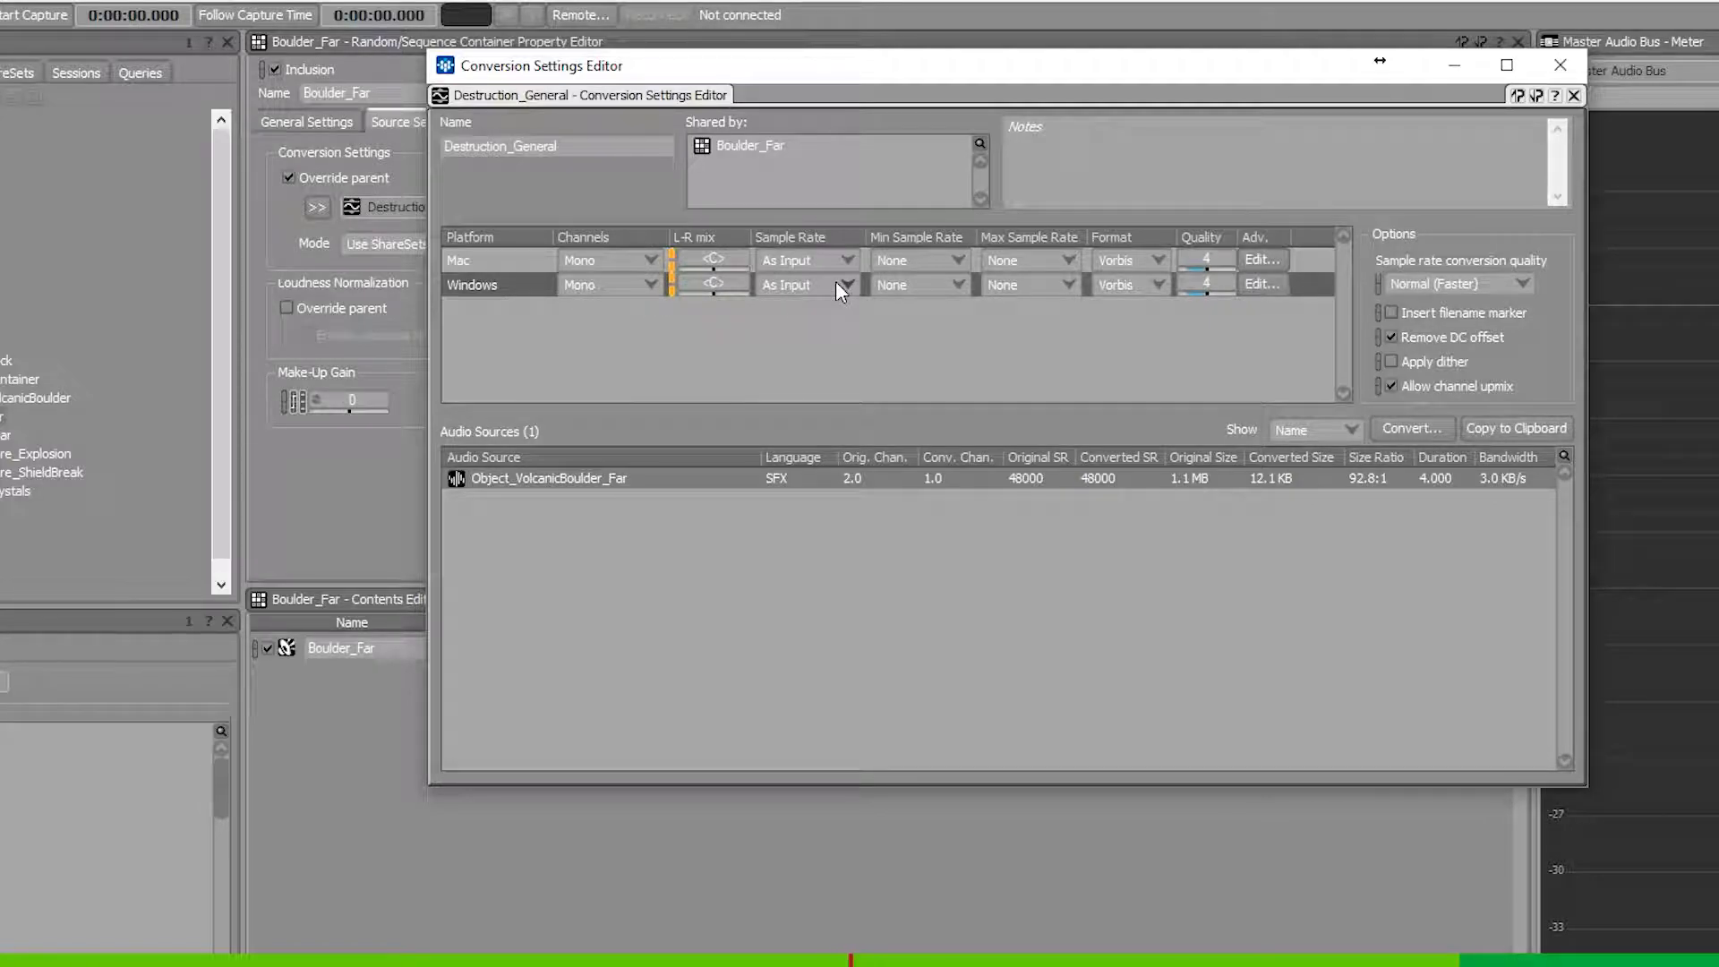
# Set the Destruction_General Windows sample rate to 12000 Hz and preview Boulder_Far.
pyautogui.click(848, 285)
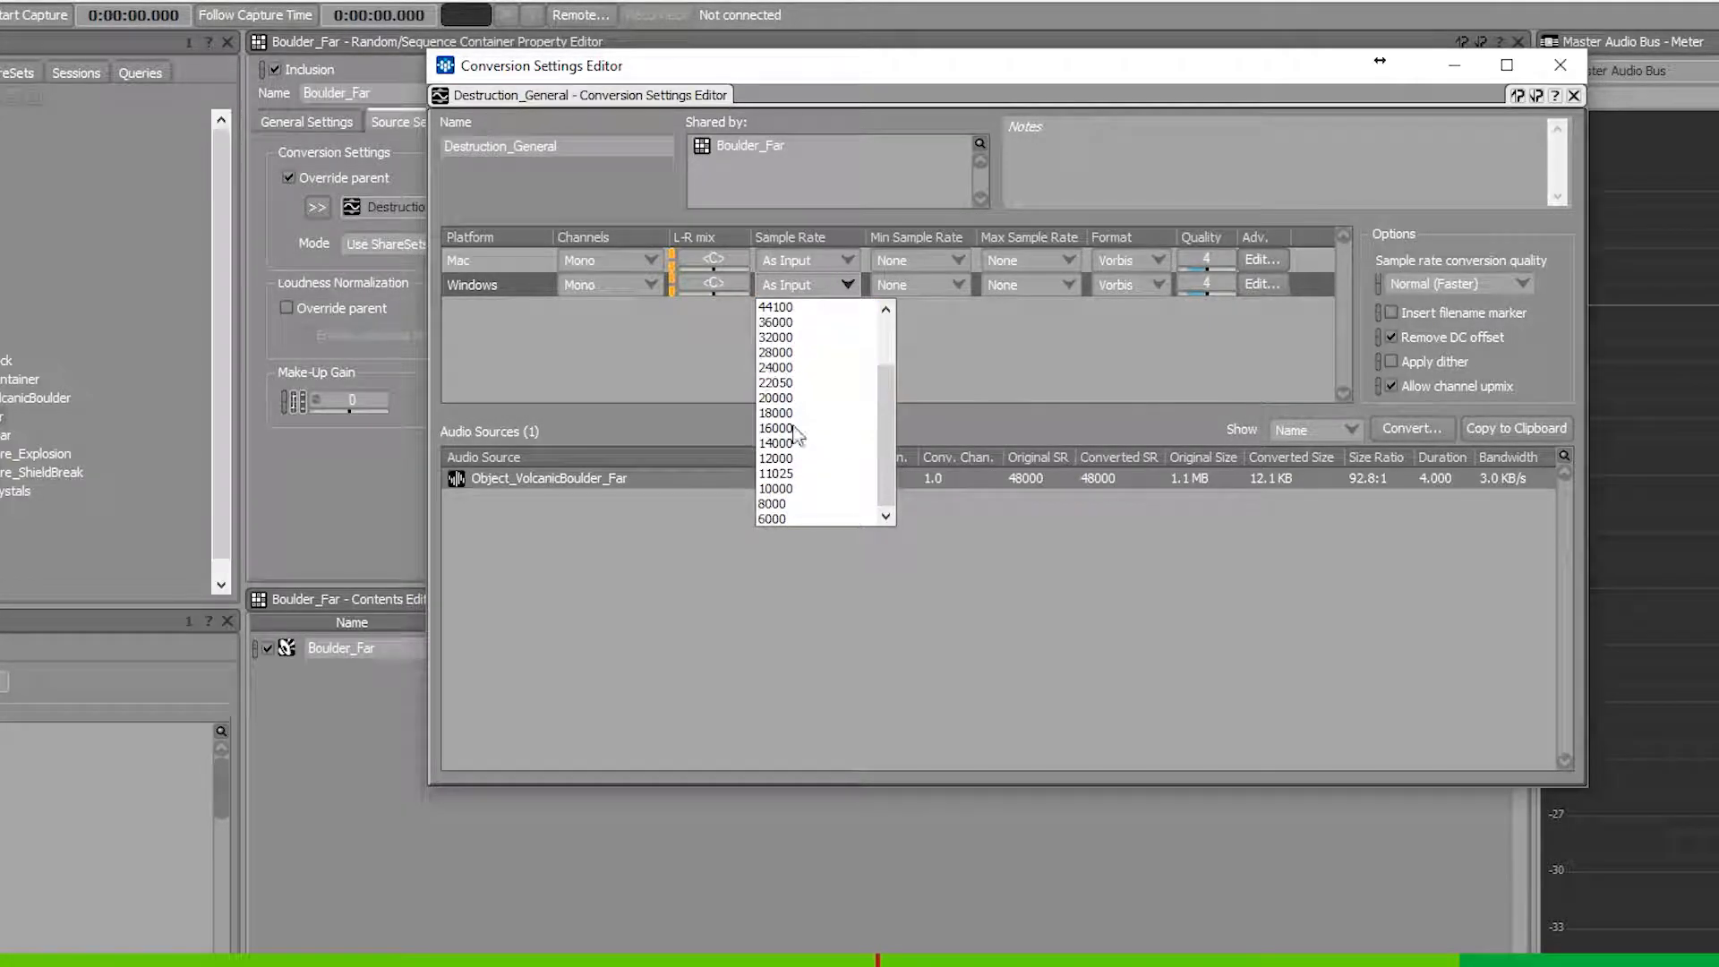
pyautogui.moveTo(829, 526)
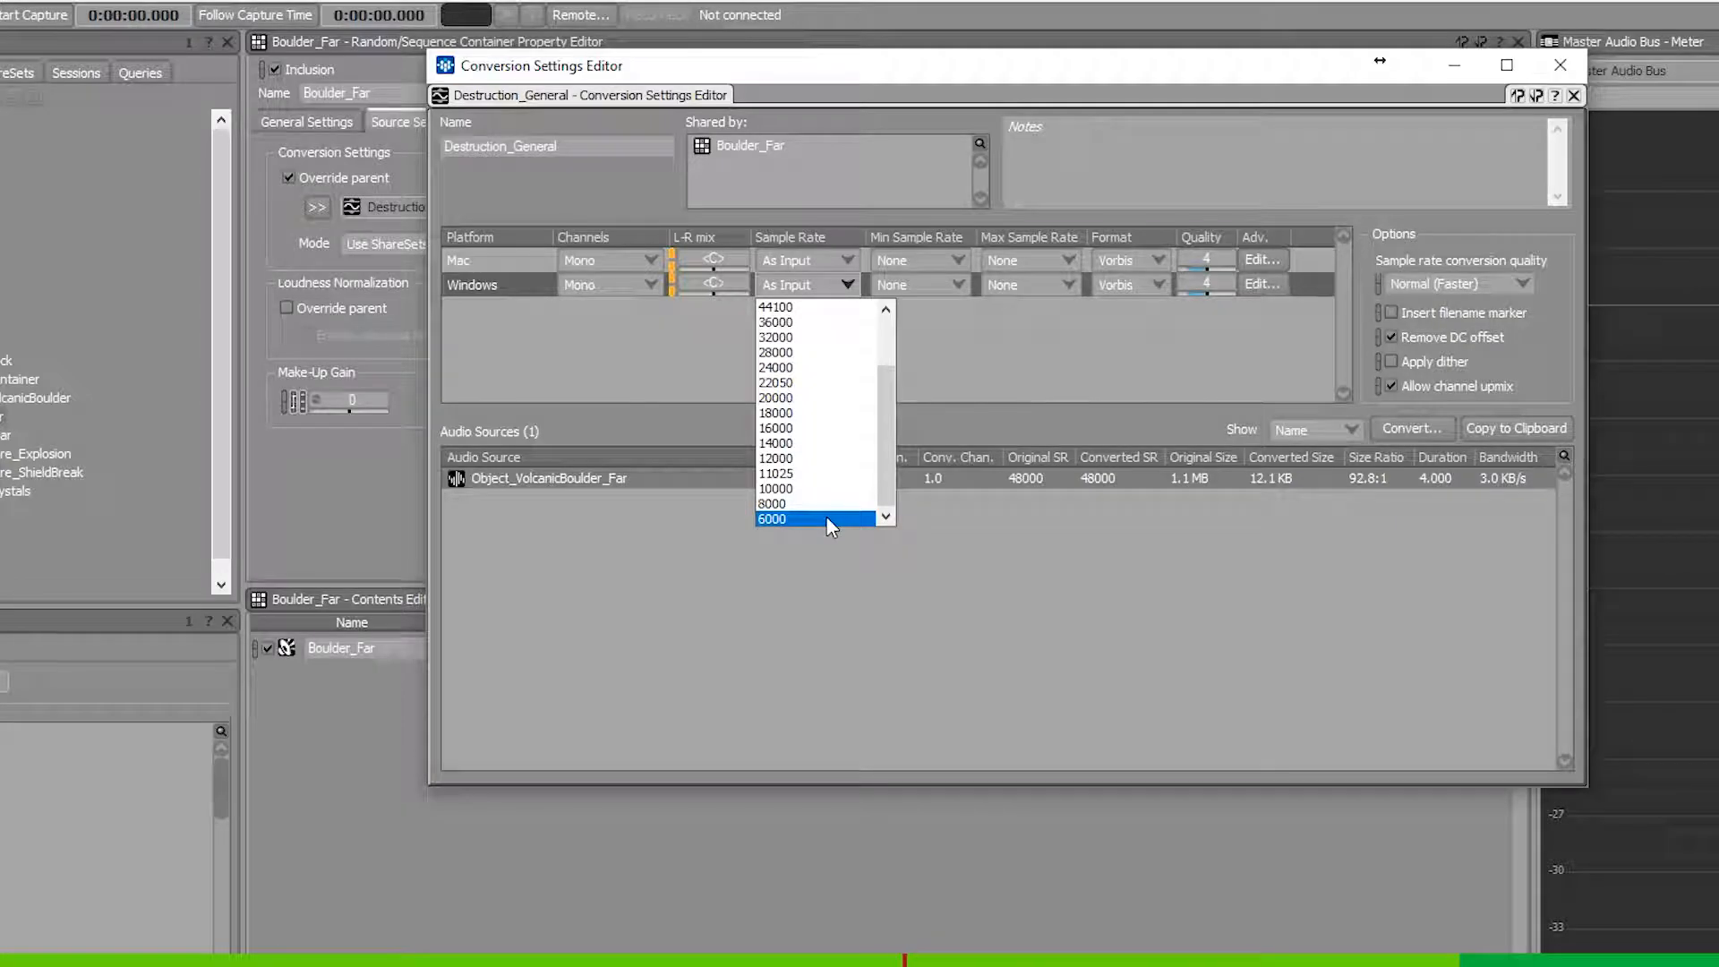
pyautogui.click(773, 520)
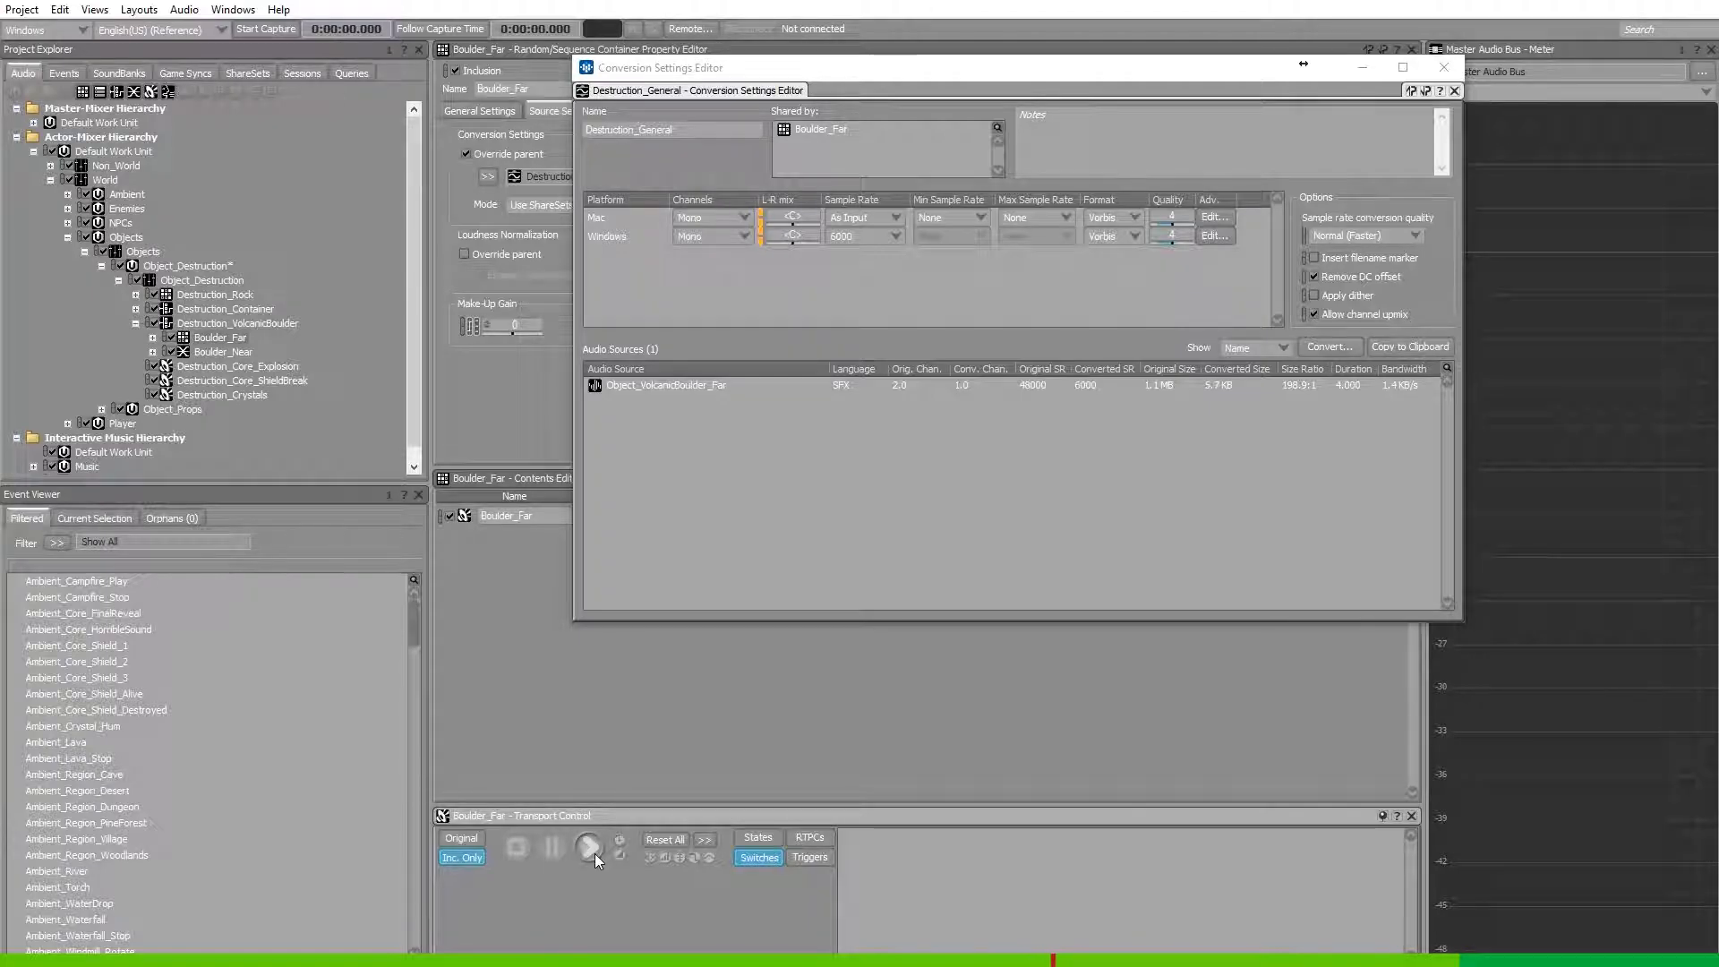
pyautogui.click(899, 236)
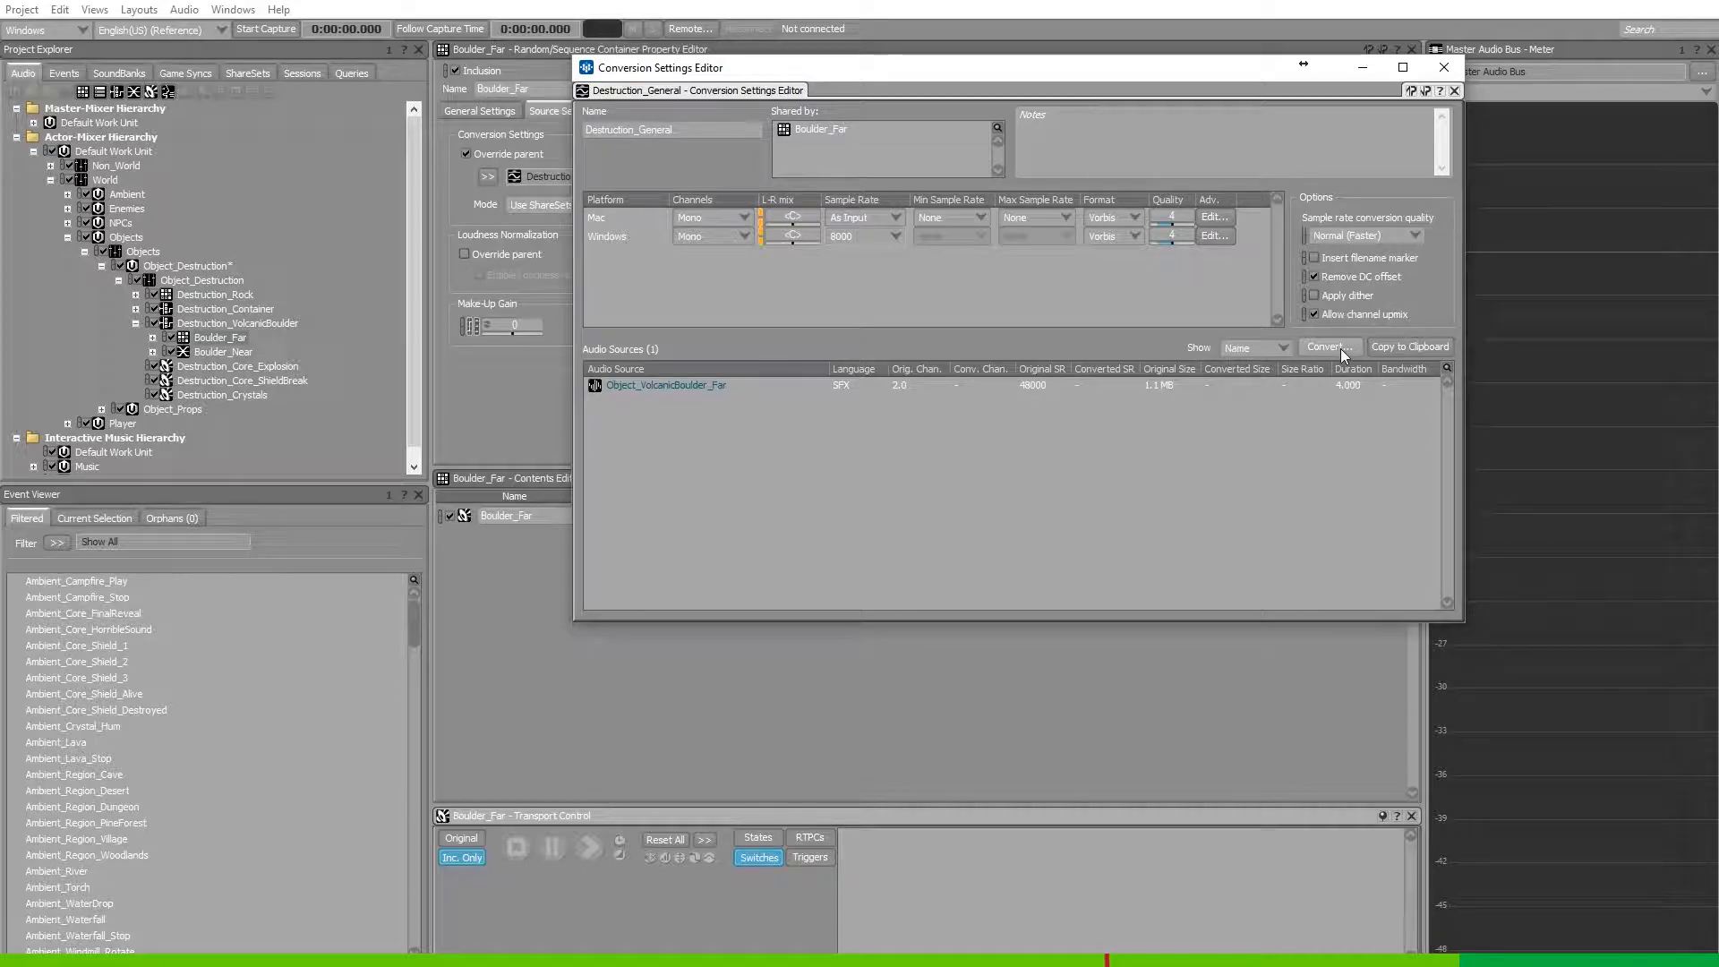
# Convert the Boulder_Far audio source at the new sample rate.
pyautogui.click(1330, 346)
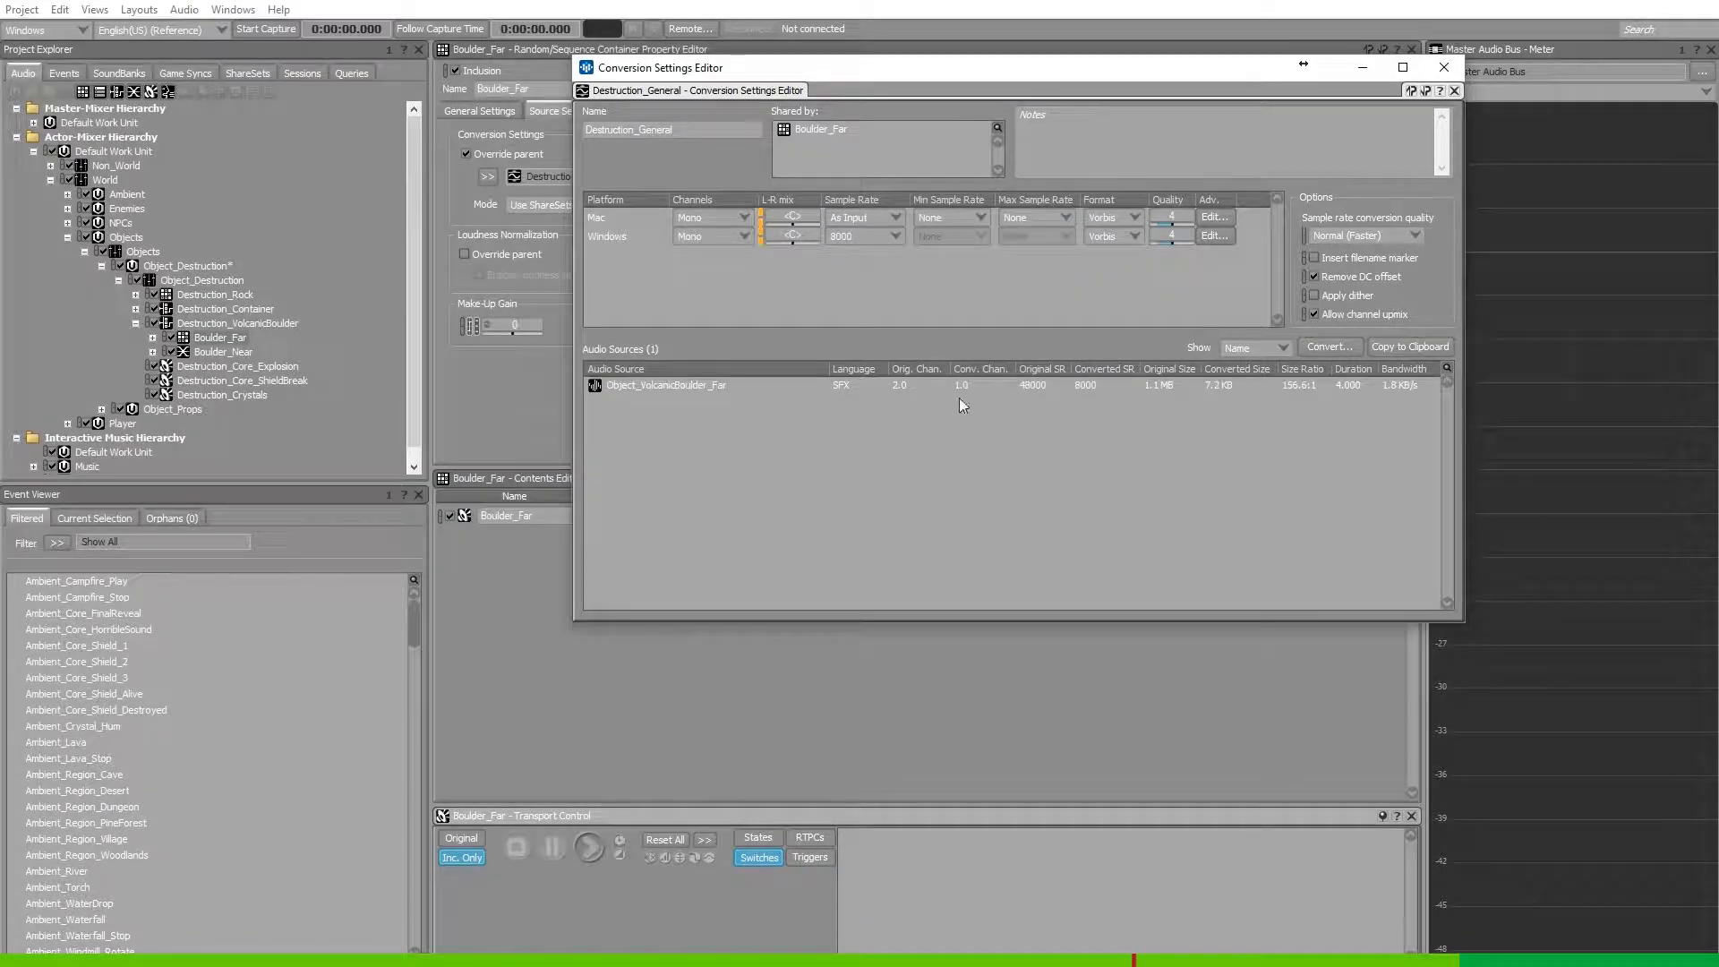
pyautogui.click(588, 846)
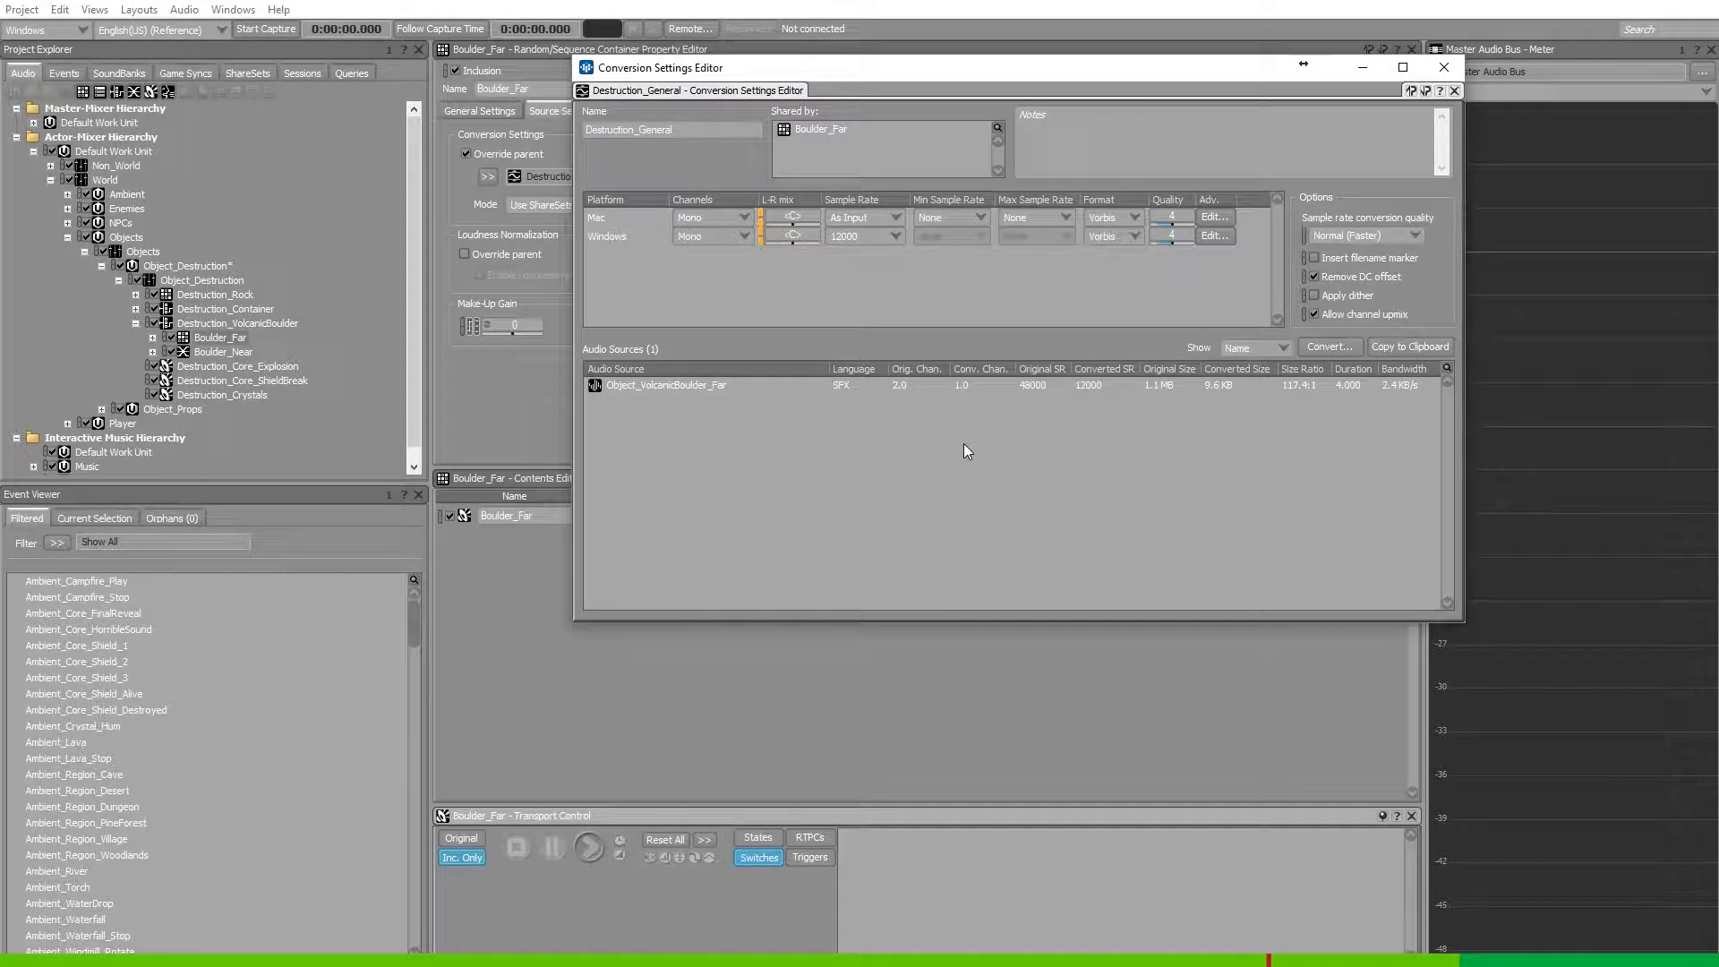
pyautogui.click(588, 847)
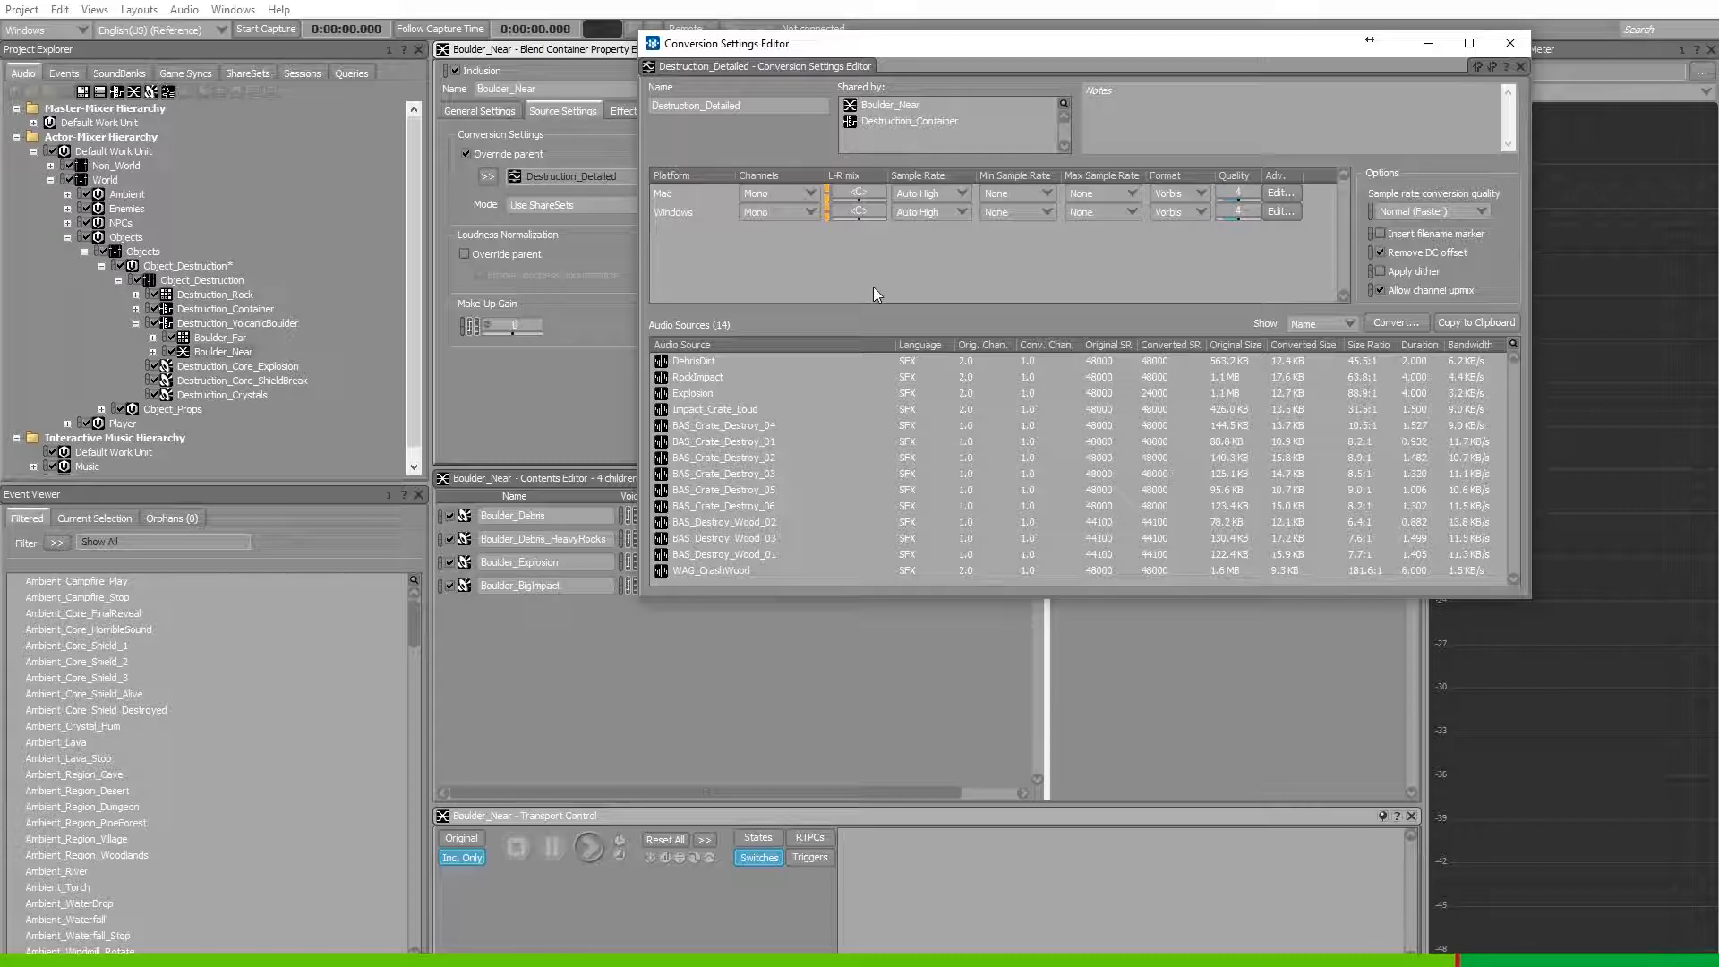
pyautogui.moveTo(951, 70)
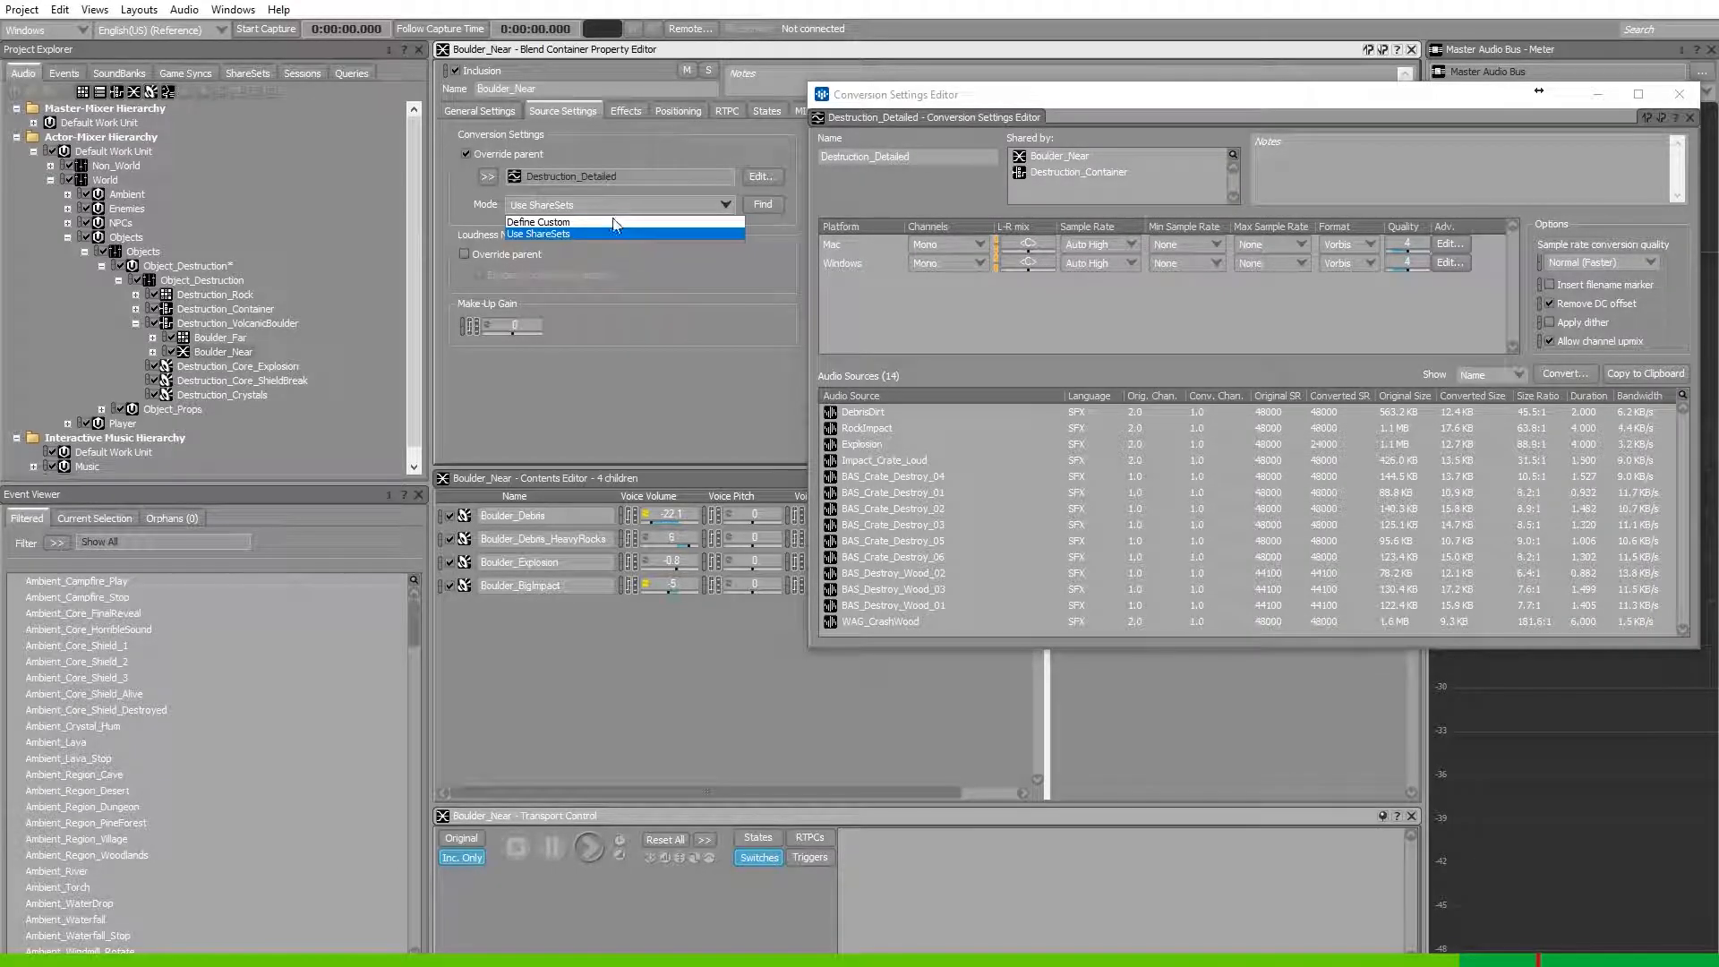
# Change Boulder_Near's conversion Mode from Use ShareSets to Define Custom.
pyautogui.click(537, 221)
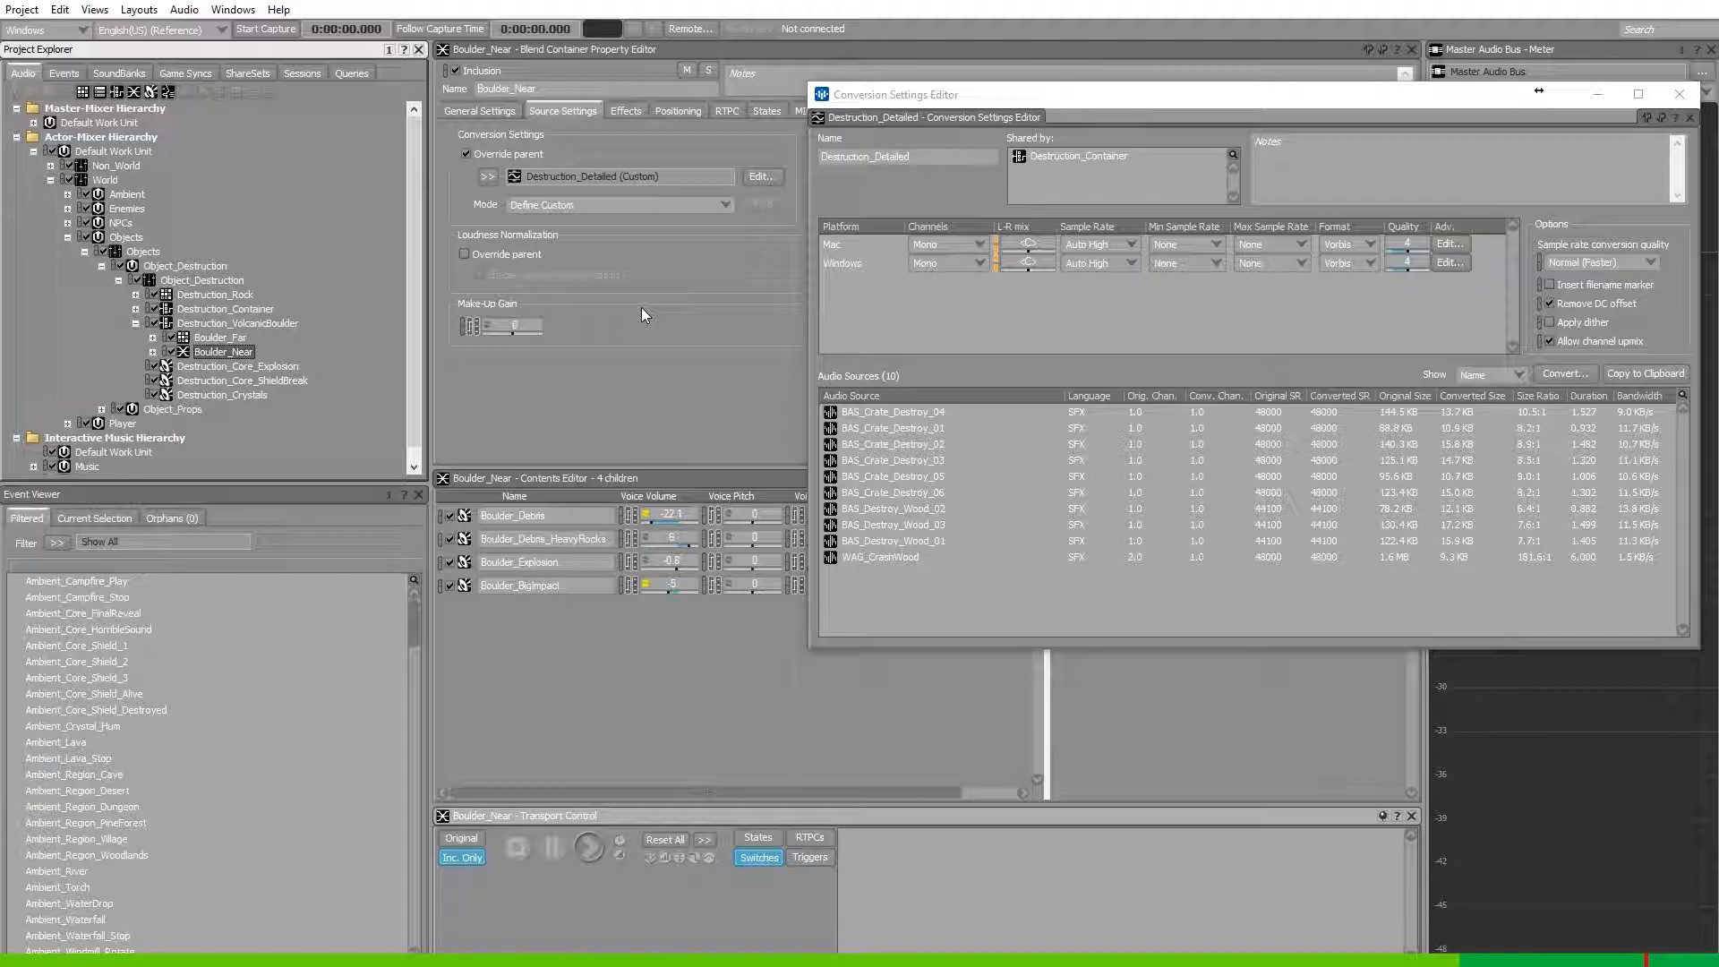
pyautogui.moveTo(258, 119)
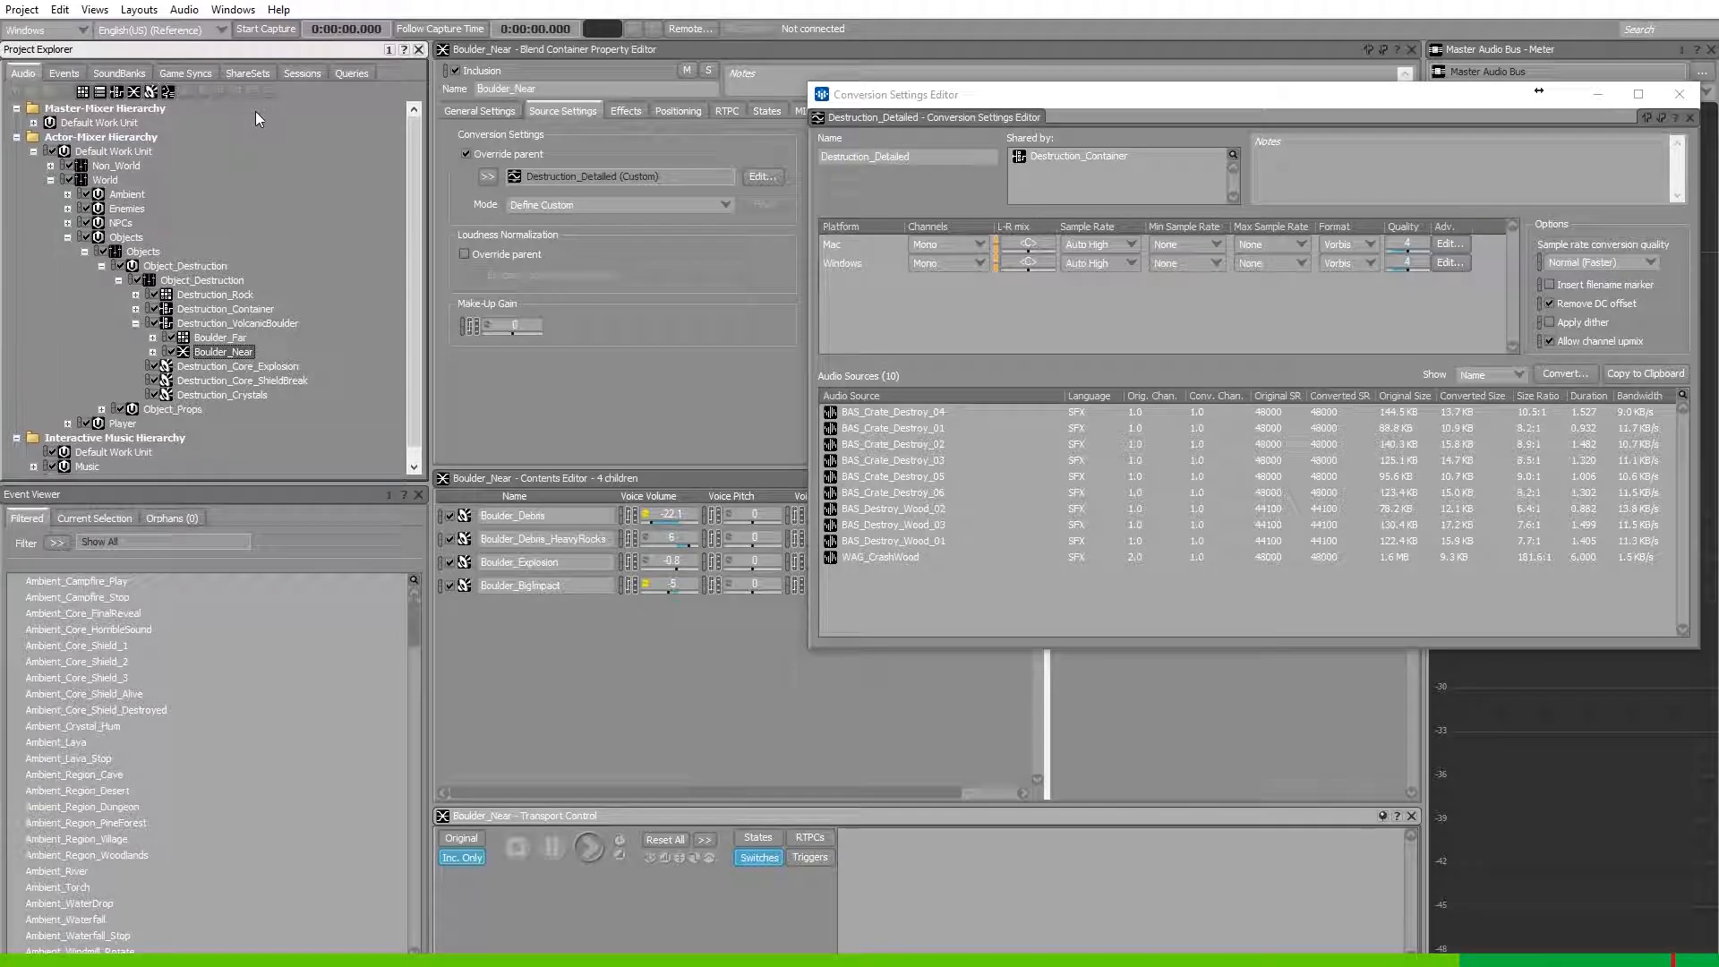